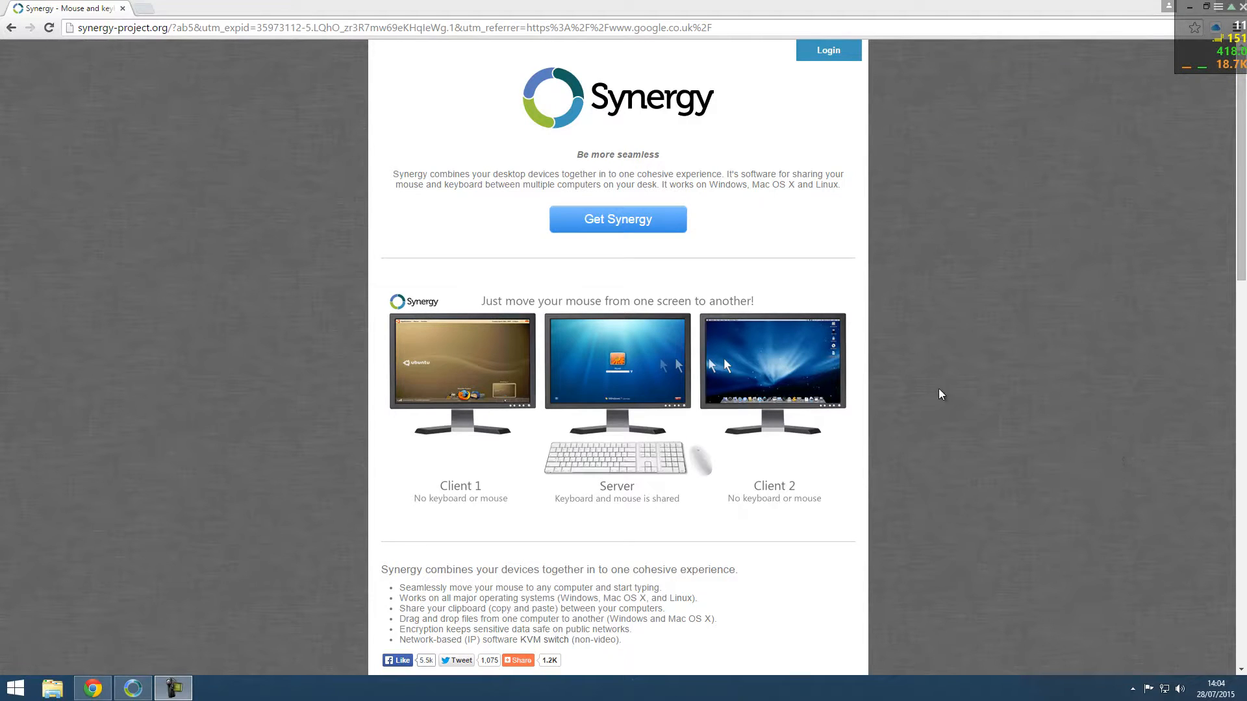
pyautogui.moveTo(618, 430)
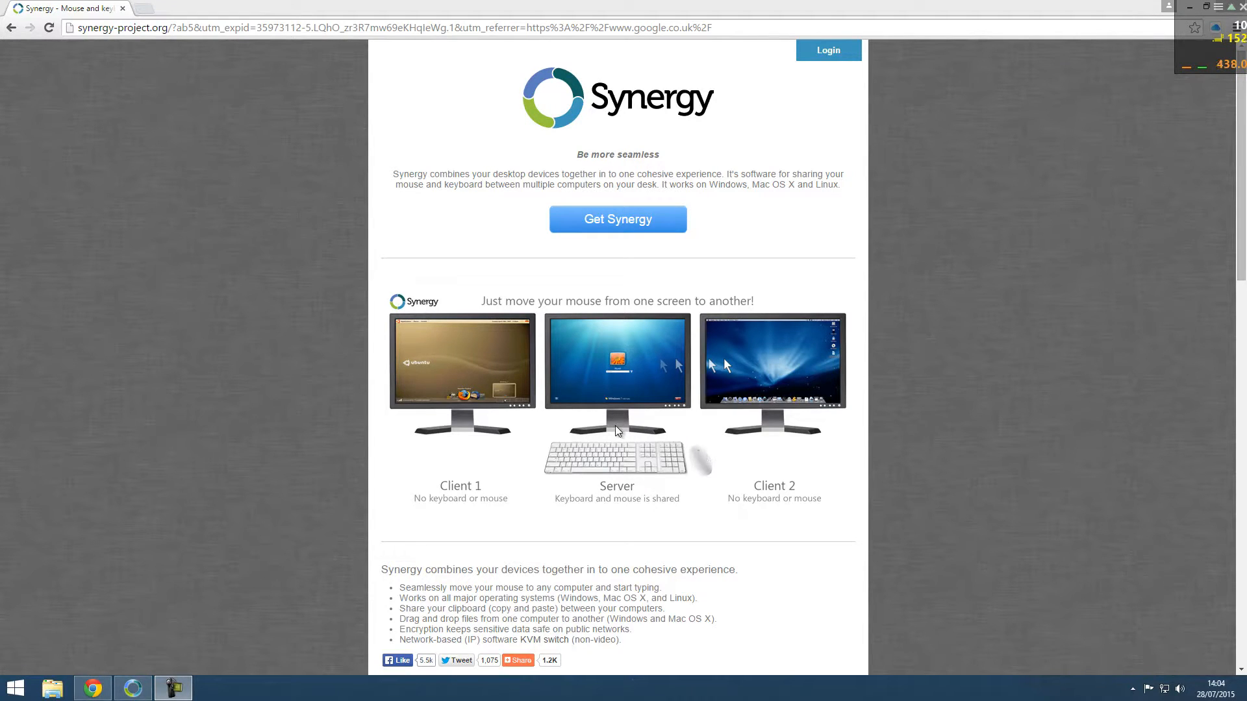
pyautogui.moveTo(801, 231)
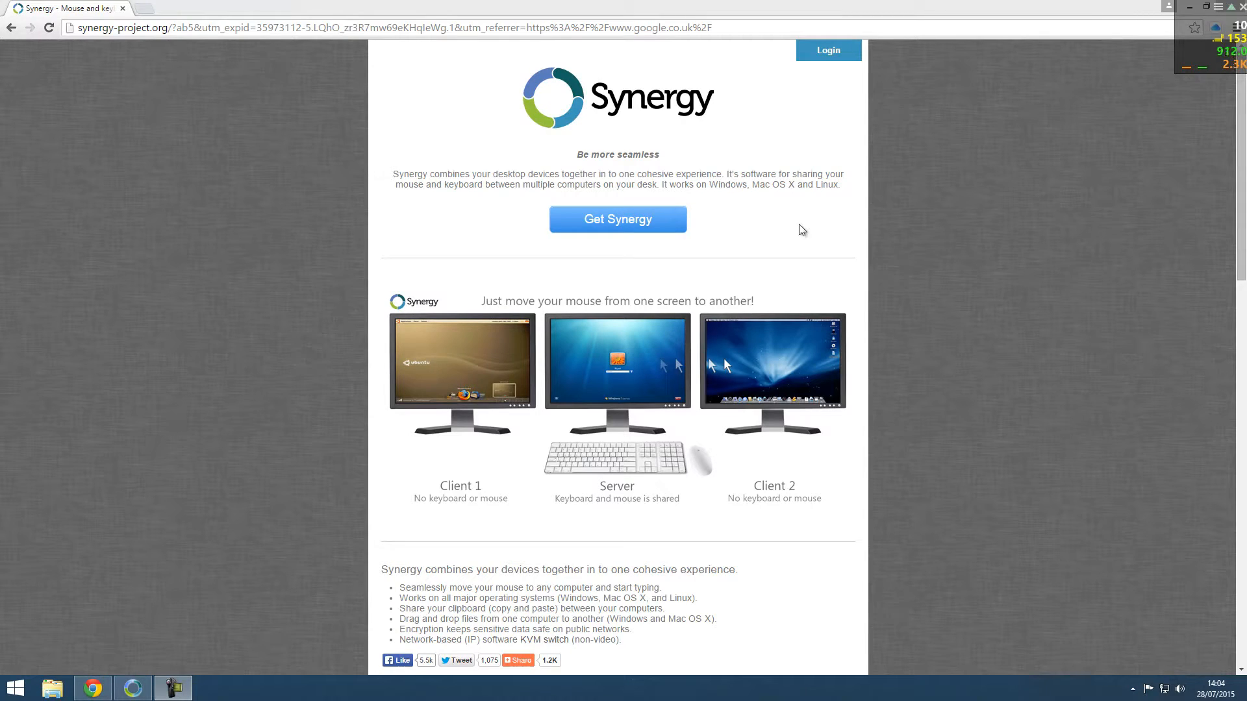
pyautogui.moveTo(483, 504)
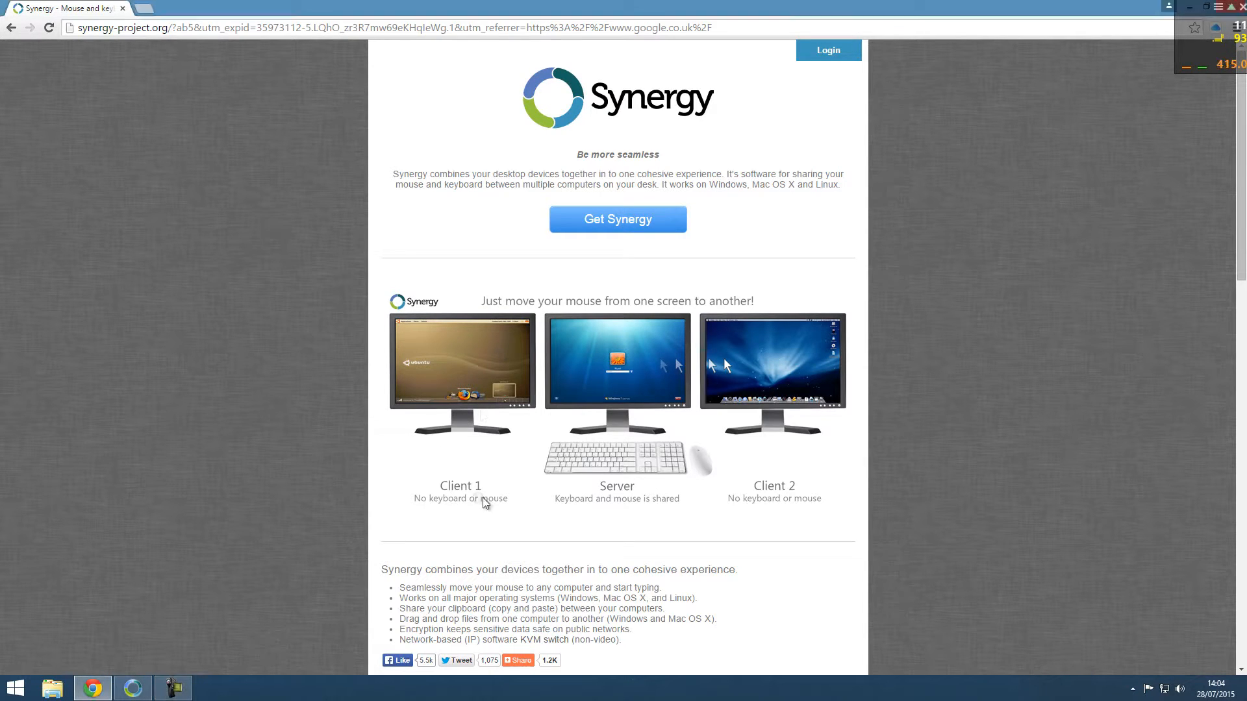
pyautogui.moveTo(592, 509)
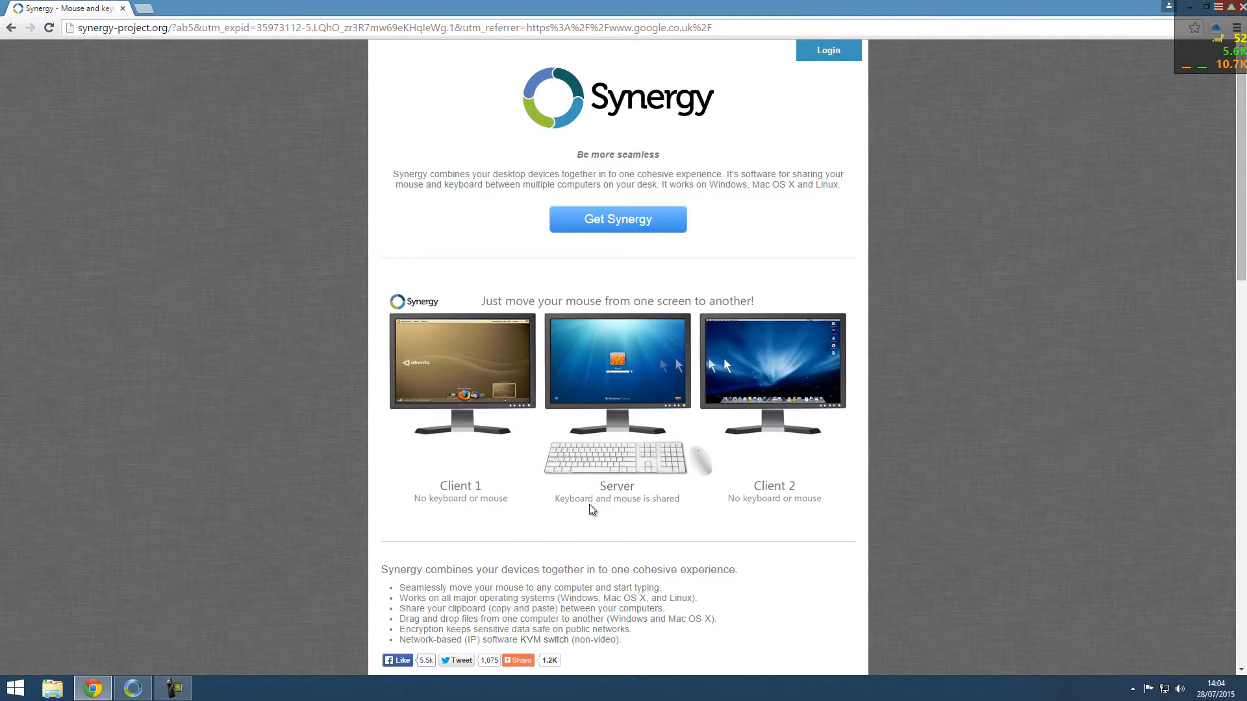
pyautogui.moveTo(807, 501)
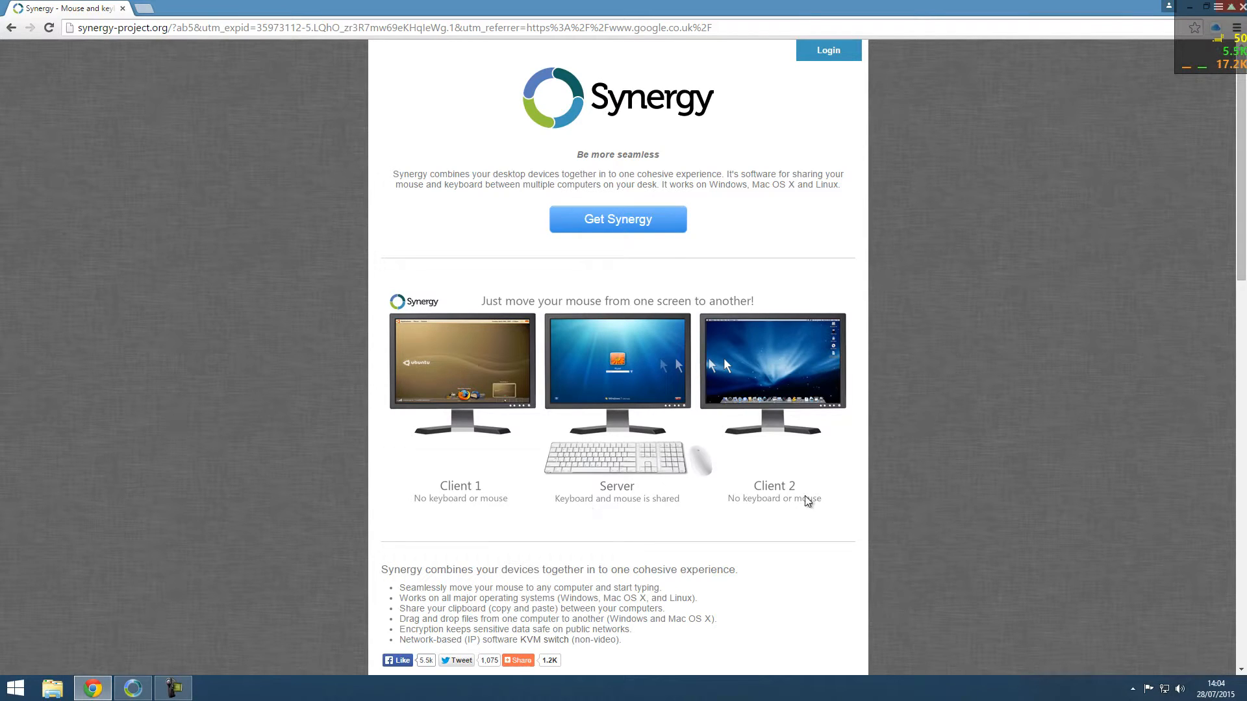
pyautogui.moveTo(617, 219)
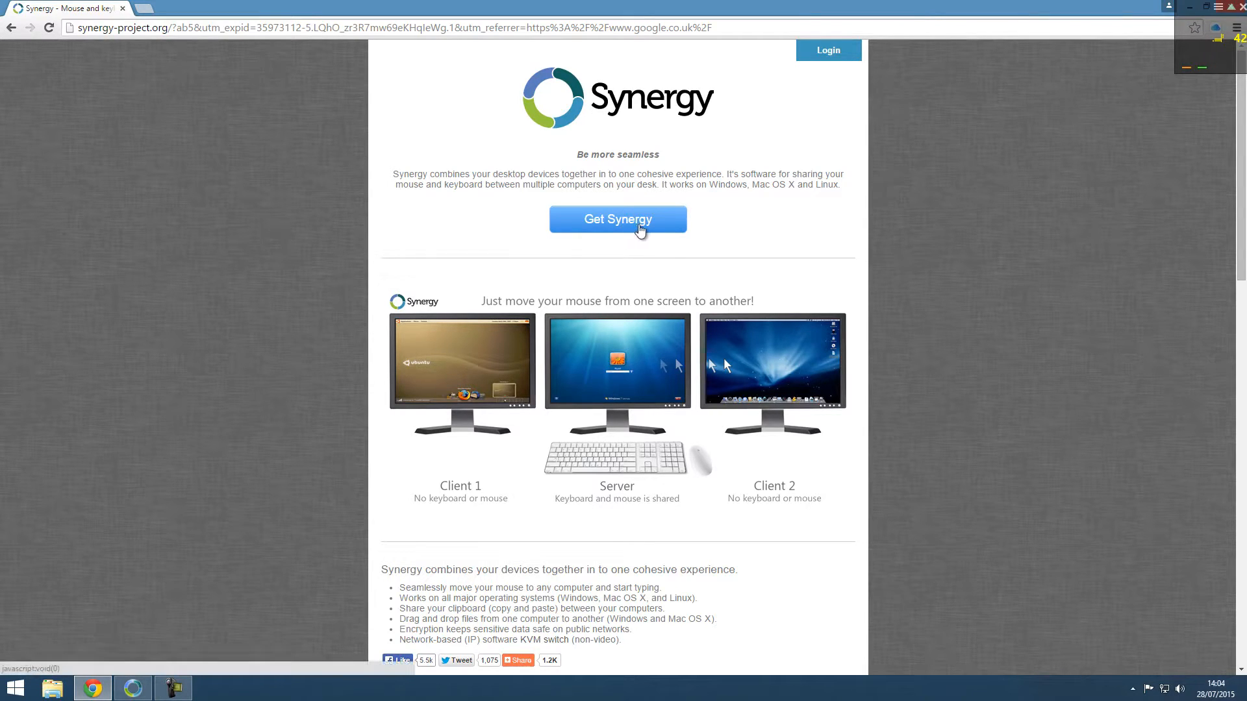
# - Choose the Single user option on the Get Synergy purchase page and review the form
pyautogui.click(618, 219)
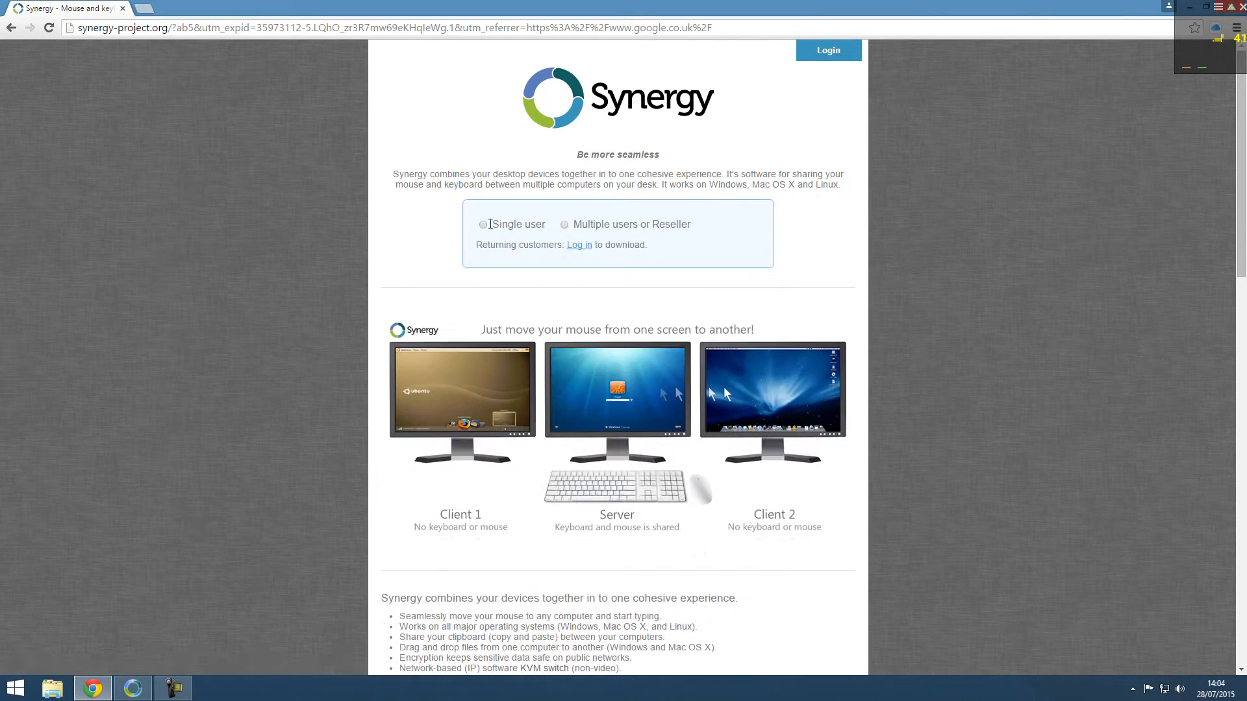
pyautogui.click(483, 224)
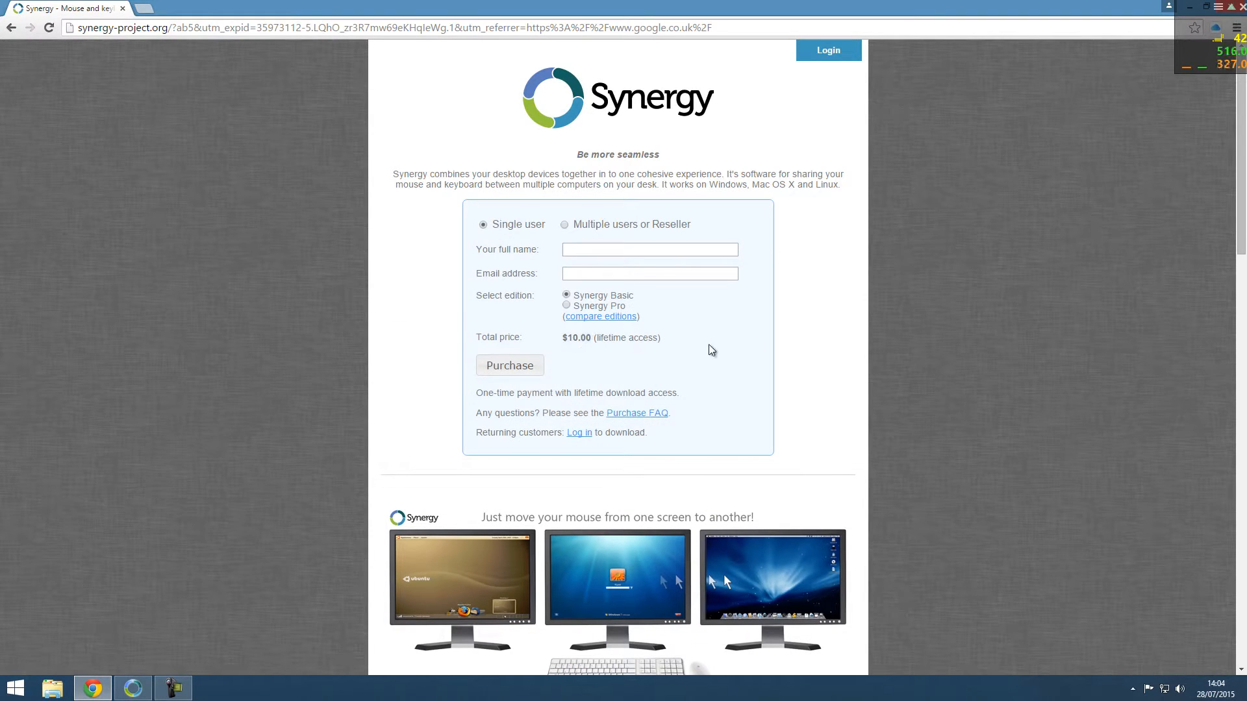
pyautogui.scroll(-3)
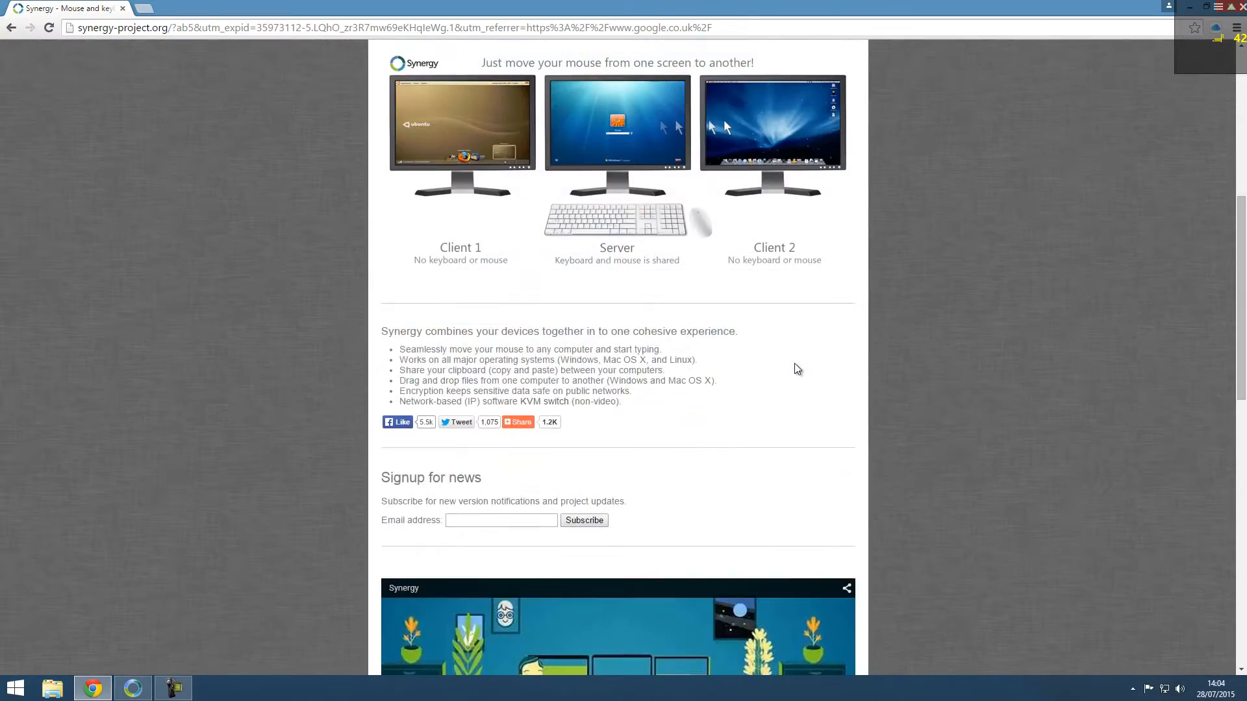
pyautogui.scroll(-3)
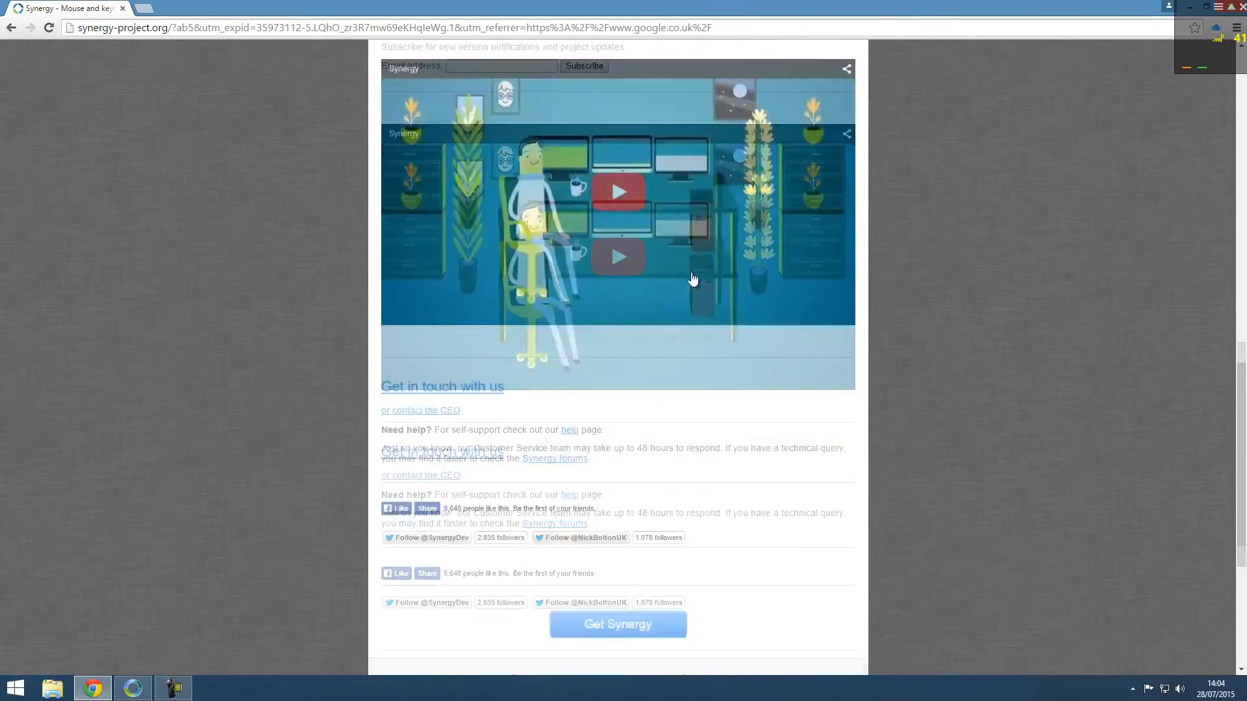
pyautogui.scroll(3)
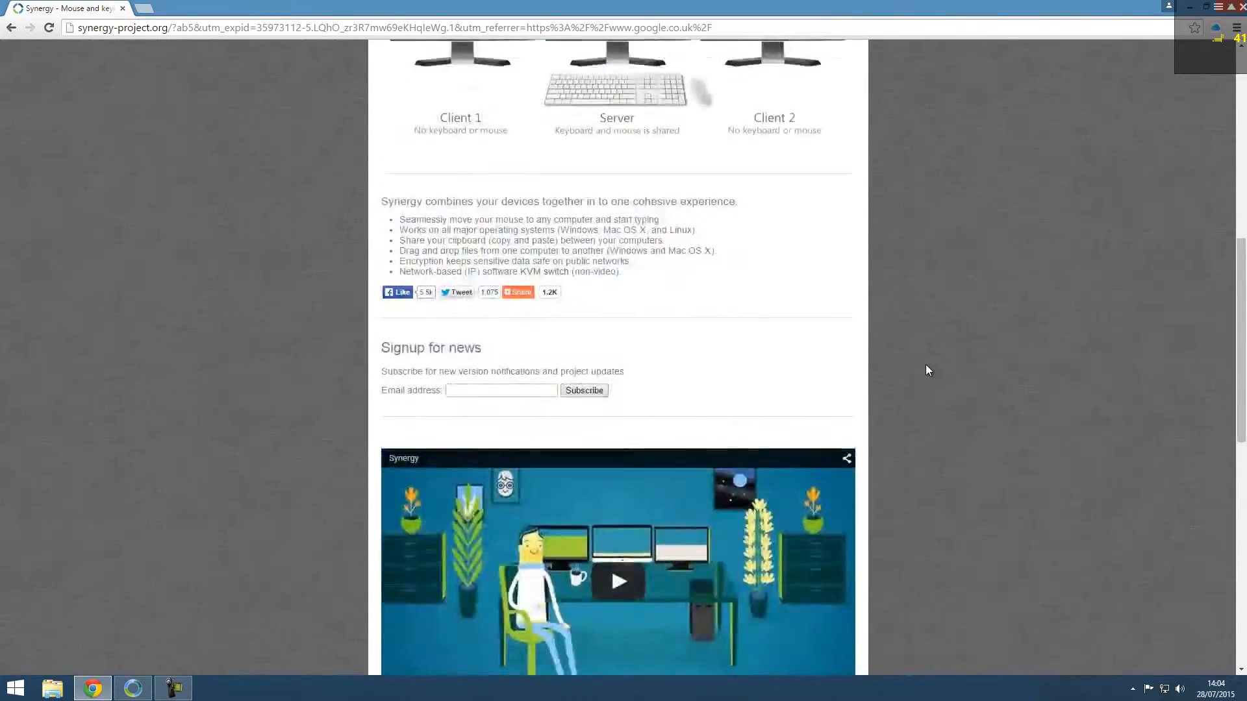
pyautogui.scroll(3)
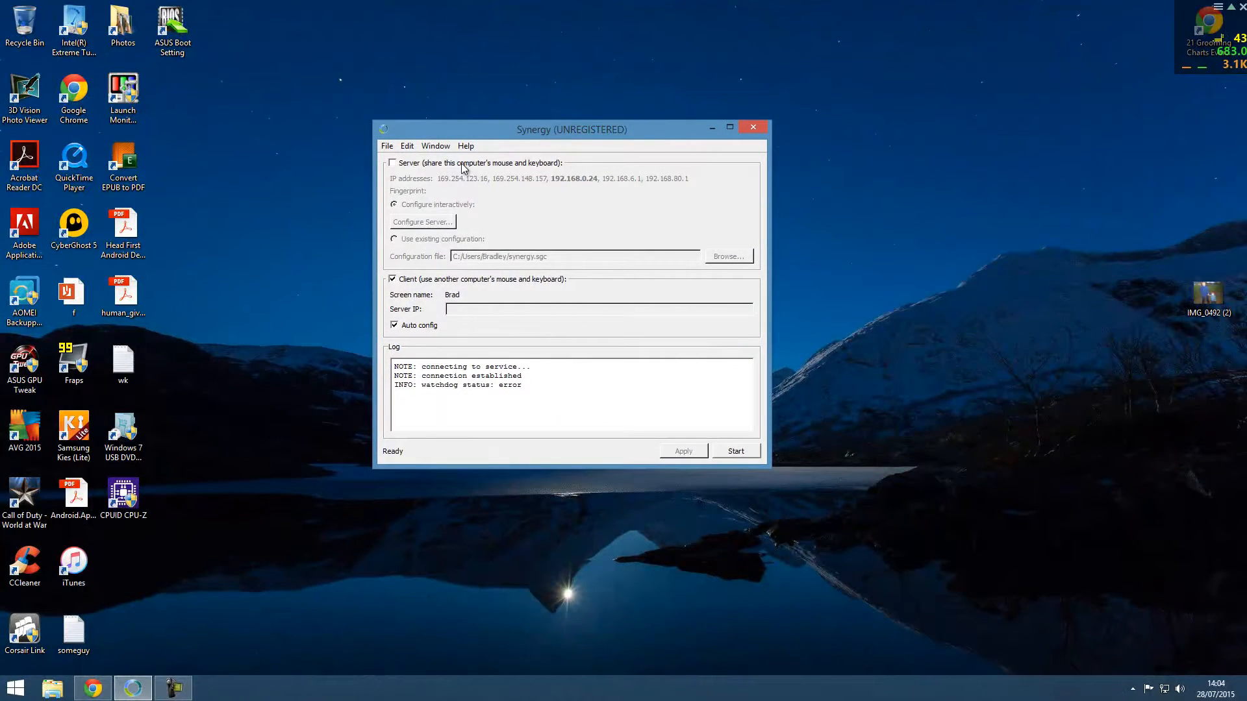
# - Enable 'Server (share this computer's mouse and keyboard)' and start the server
pyautogui.click(392, 163)
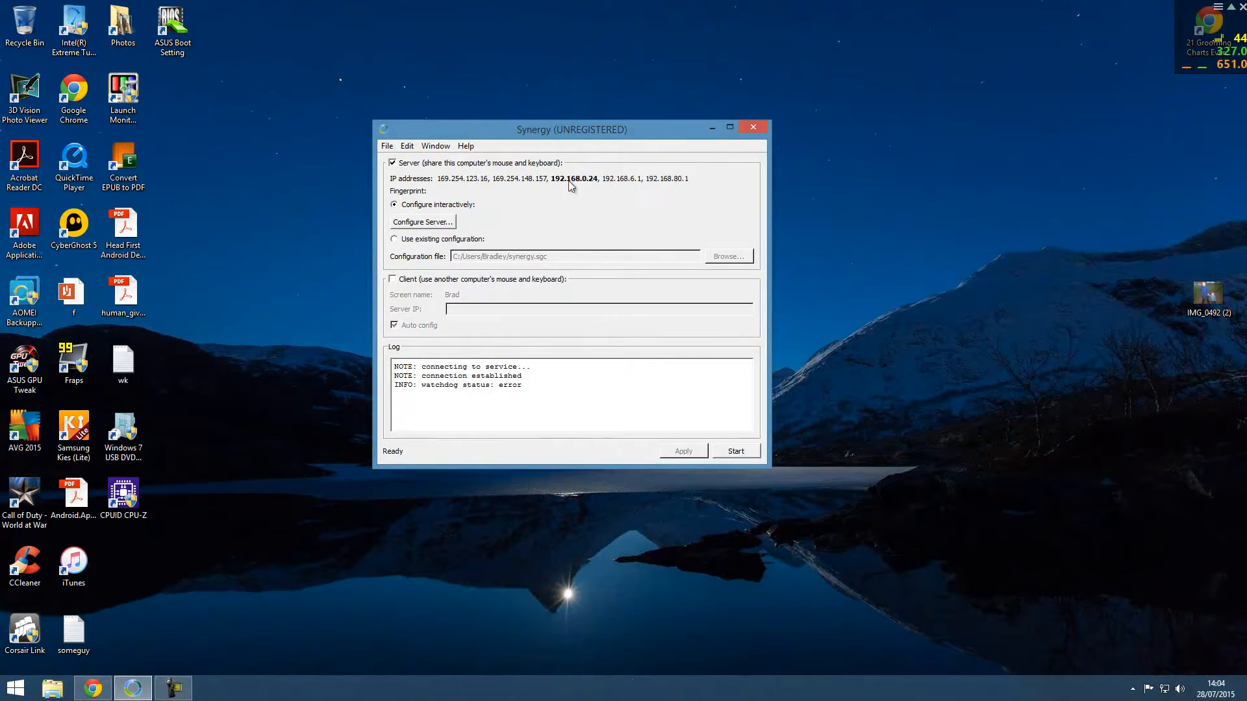
pyautogui.moveTo(746, 451)
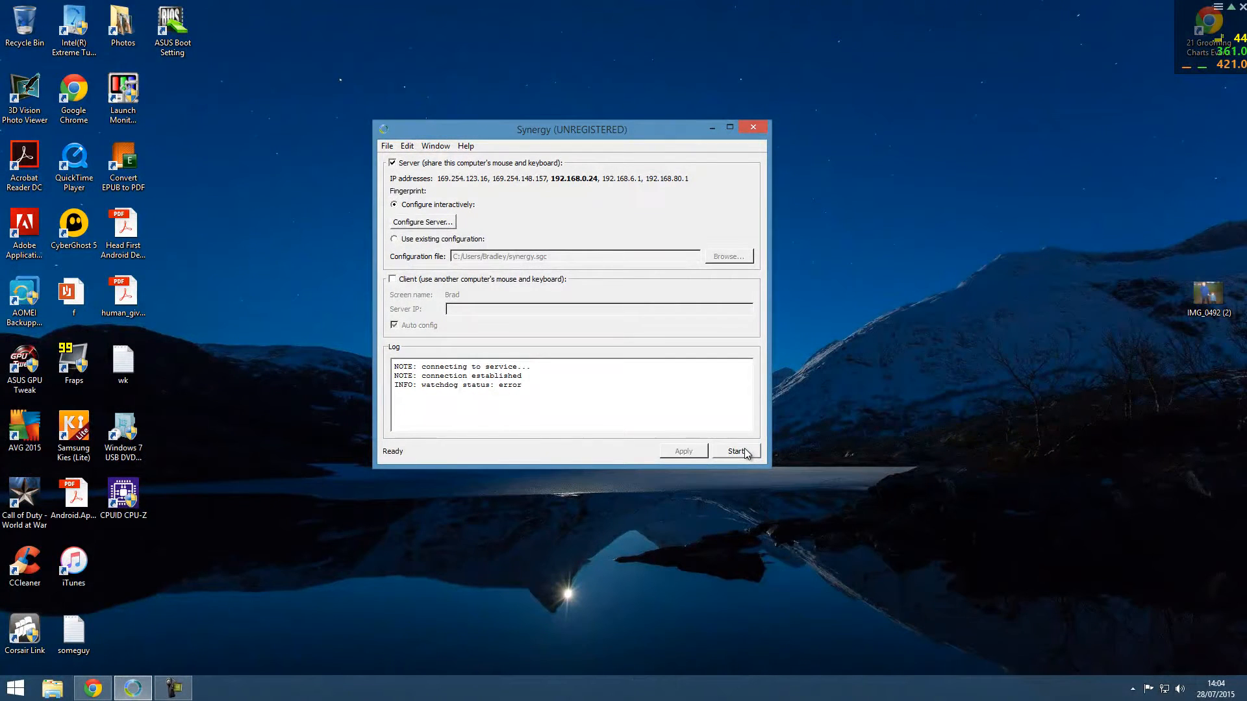
pyautogui.click(735, 451)
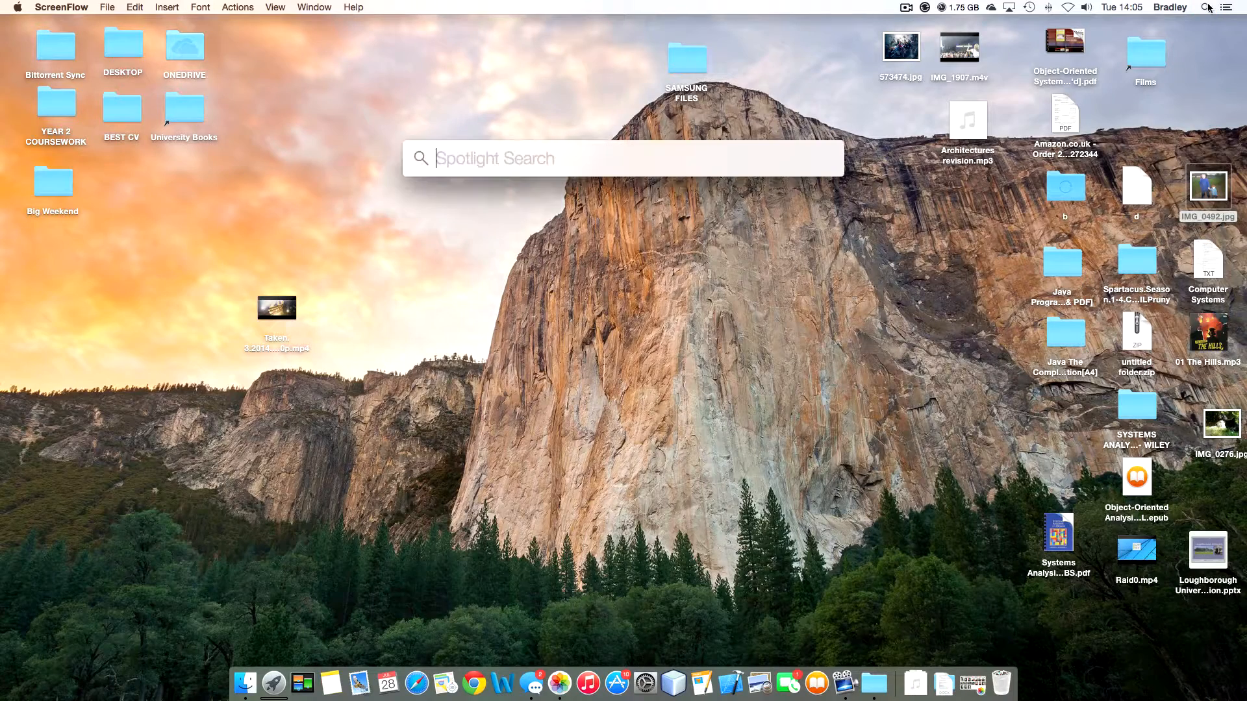
# - Search Spotlight for 'synergy' and launch it as the Mac client
pyautogui.write('synergy')
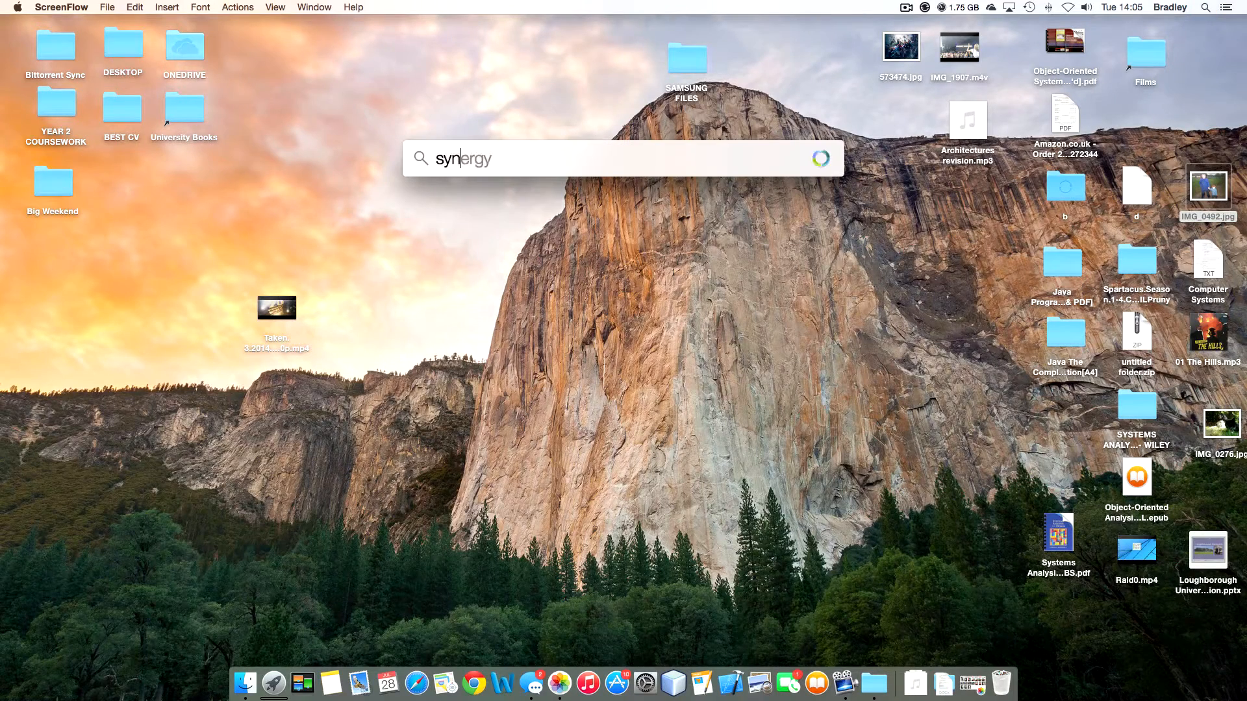
pyautogui.press('escape')
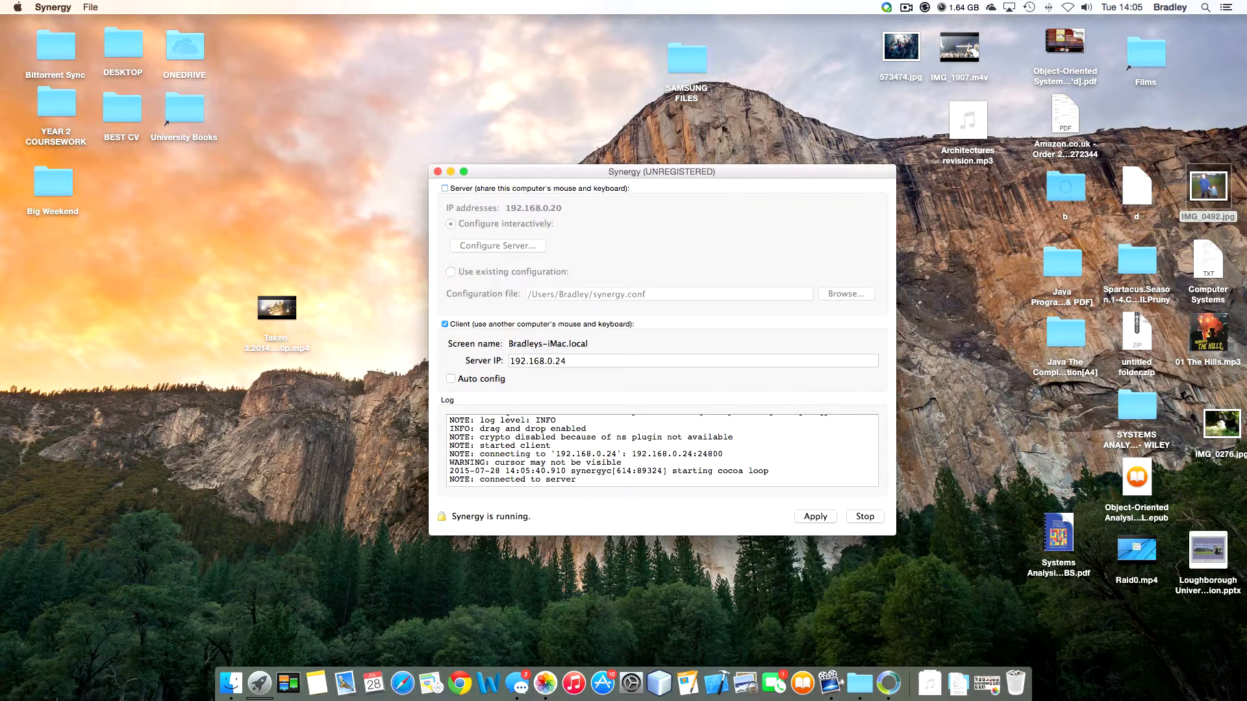
pyautogui.scroll(-3)
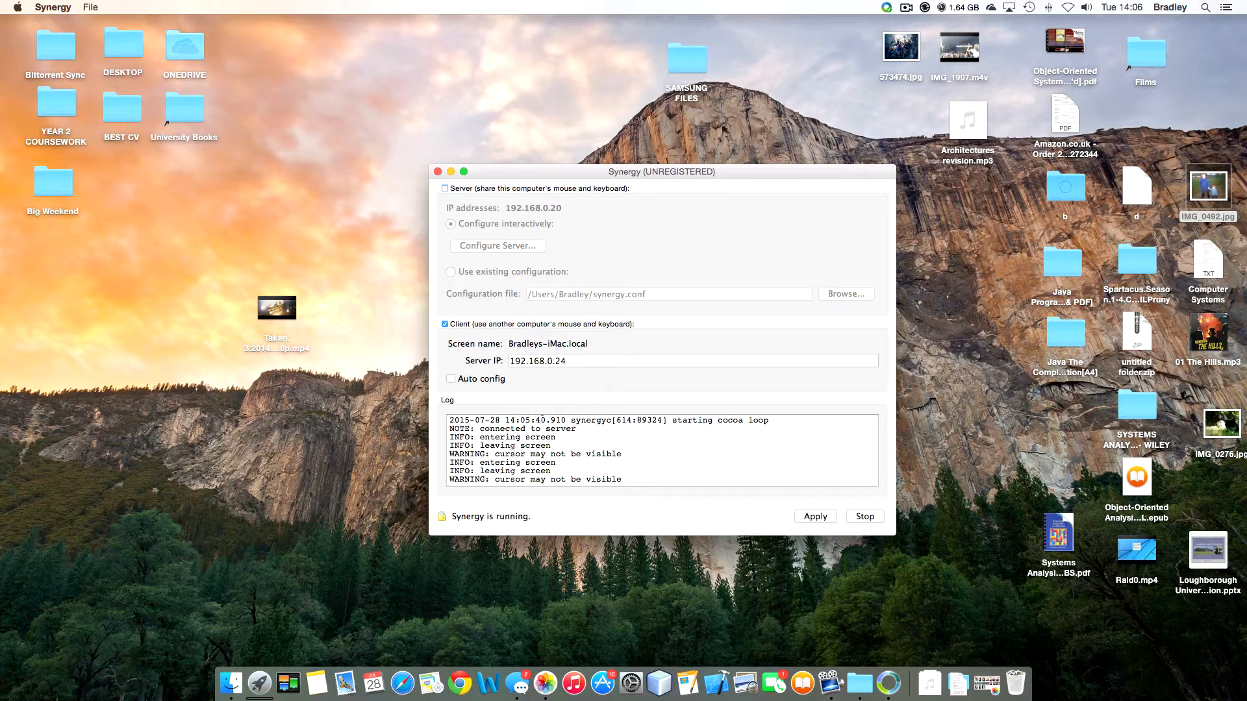
pyautogui.scroll(-3)
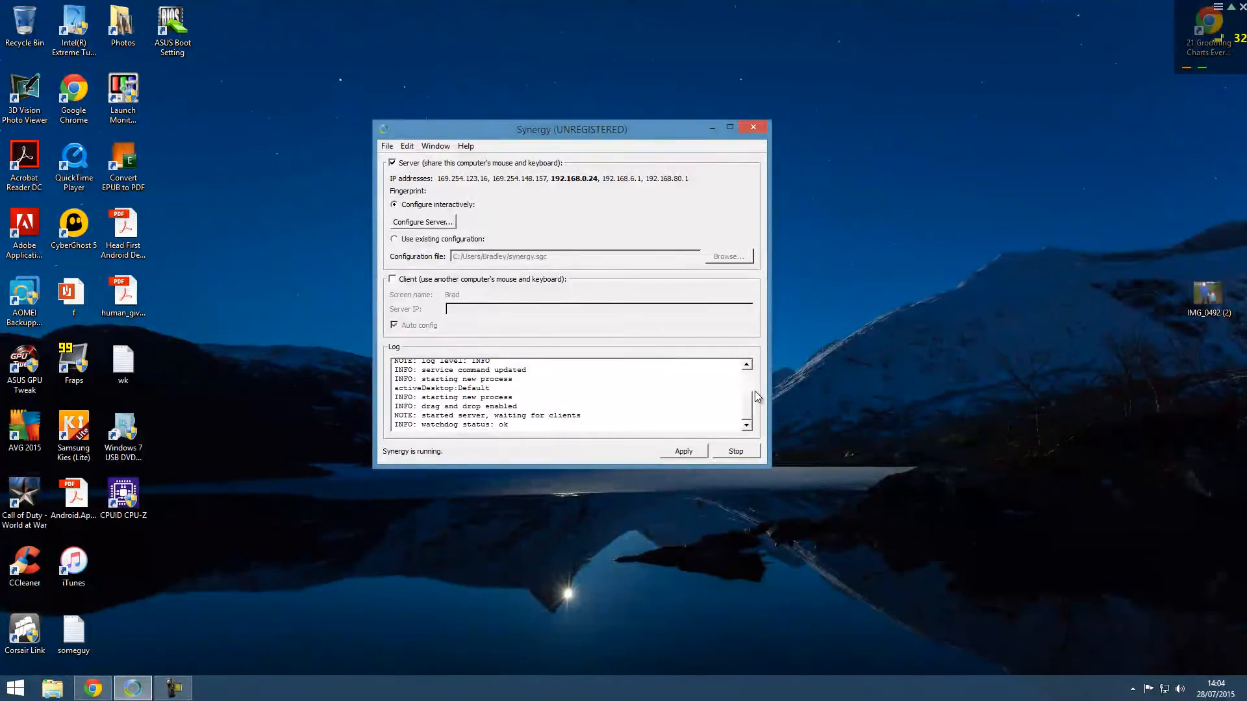
# - Show the Server Configuration 'Screens and links' layout with the iMac left of the PC
pyautogui.click(173, 687)
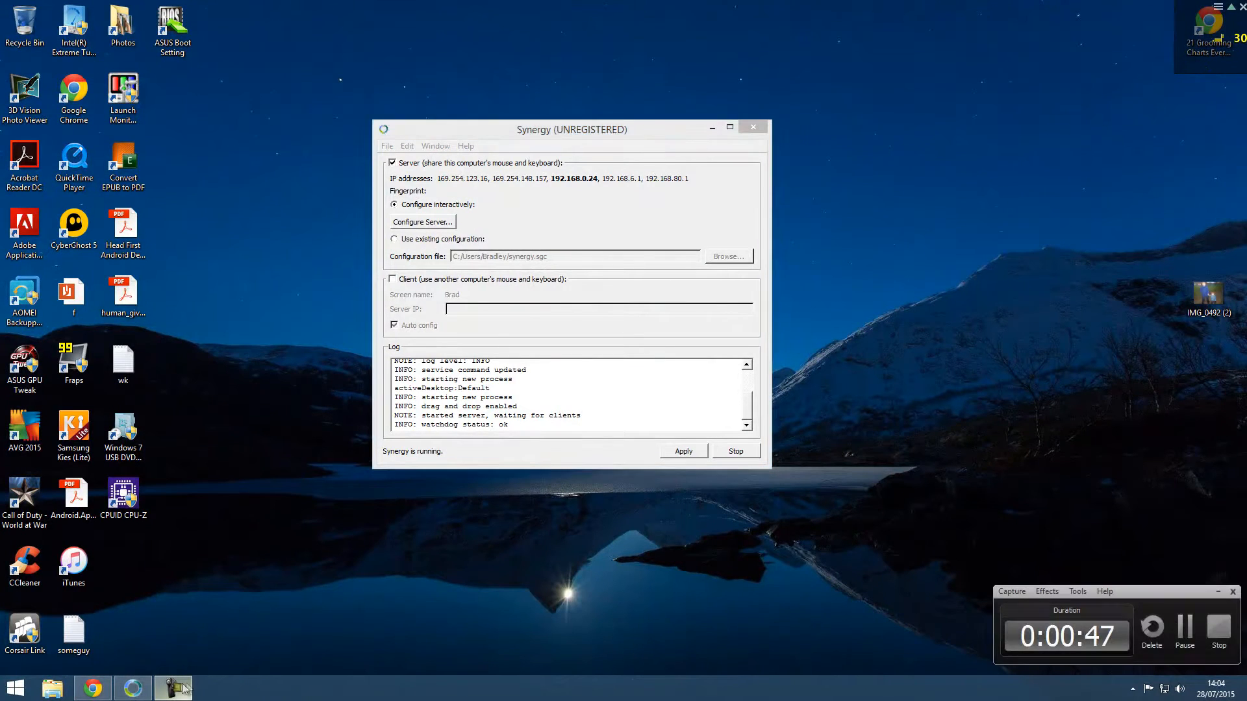
pyautogui.click(422, 222)
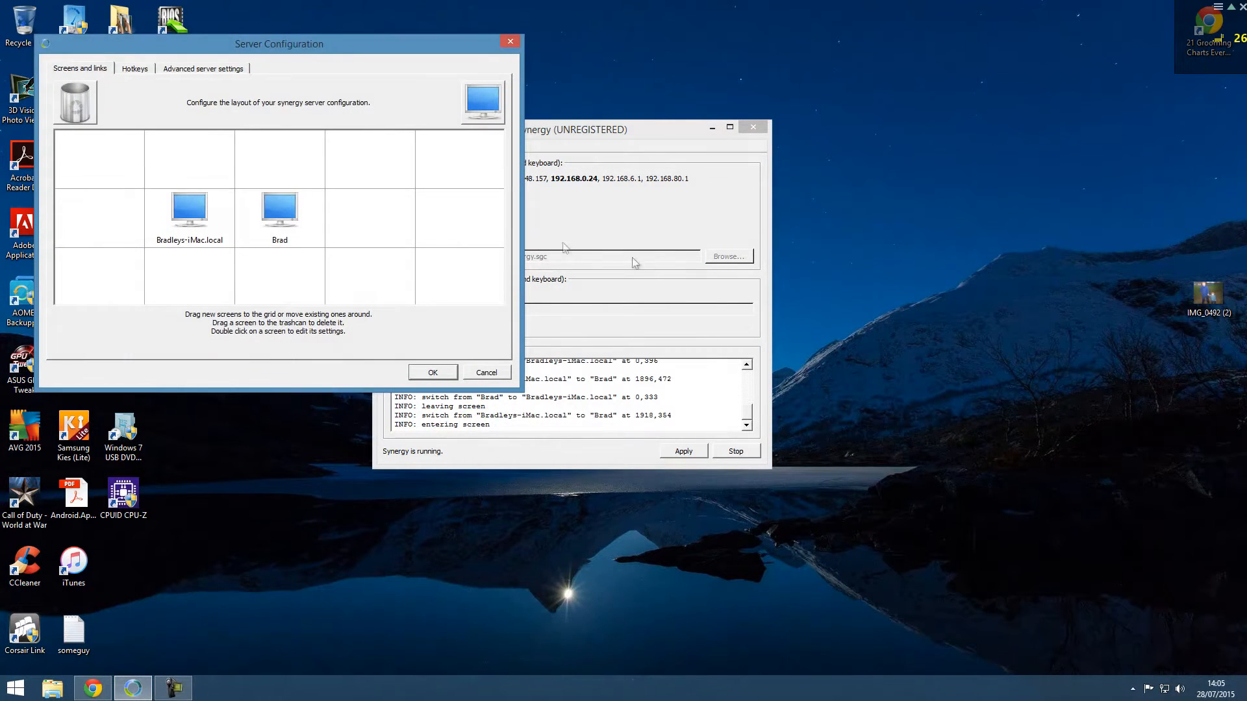